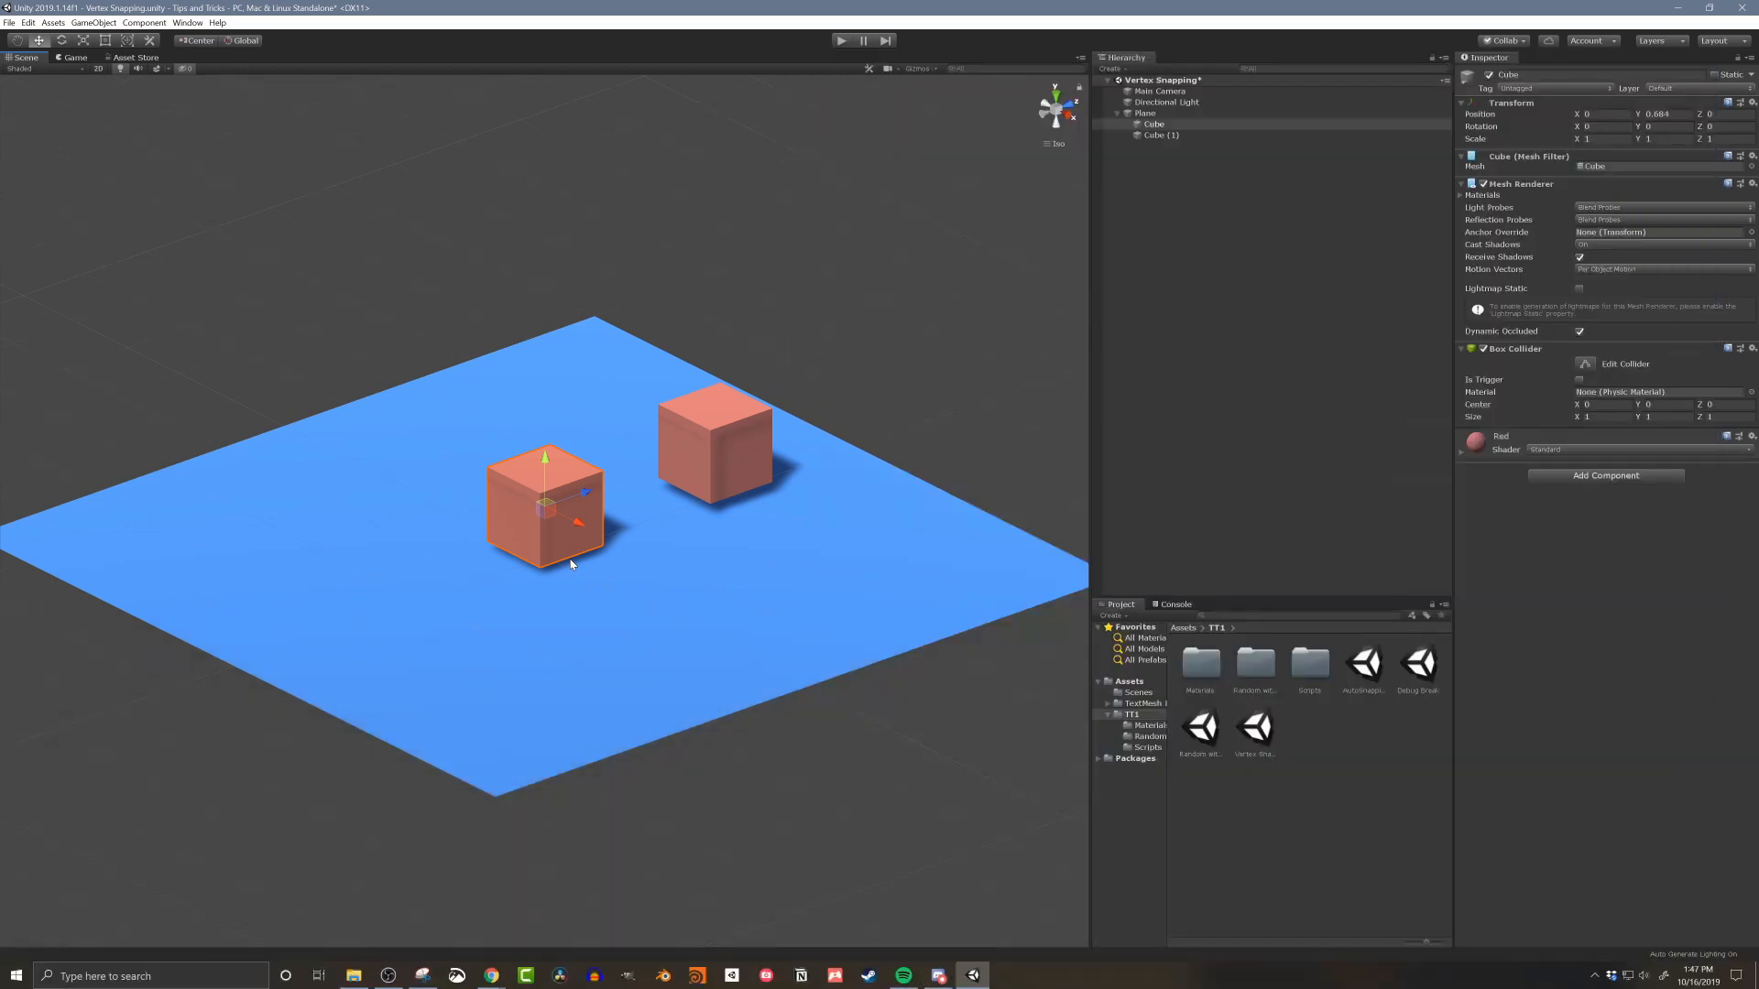
mouse_move(604, 519)
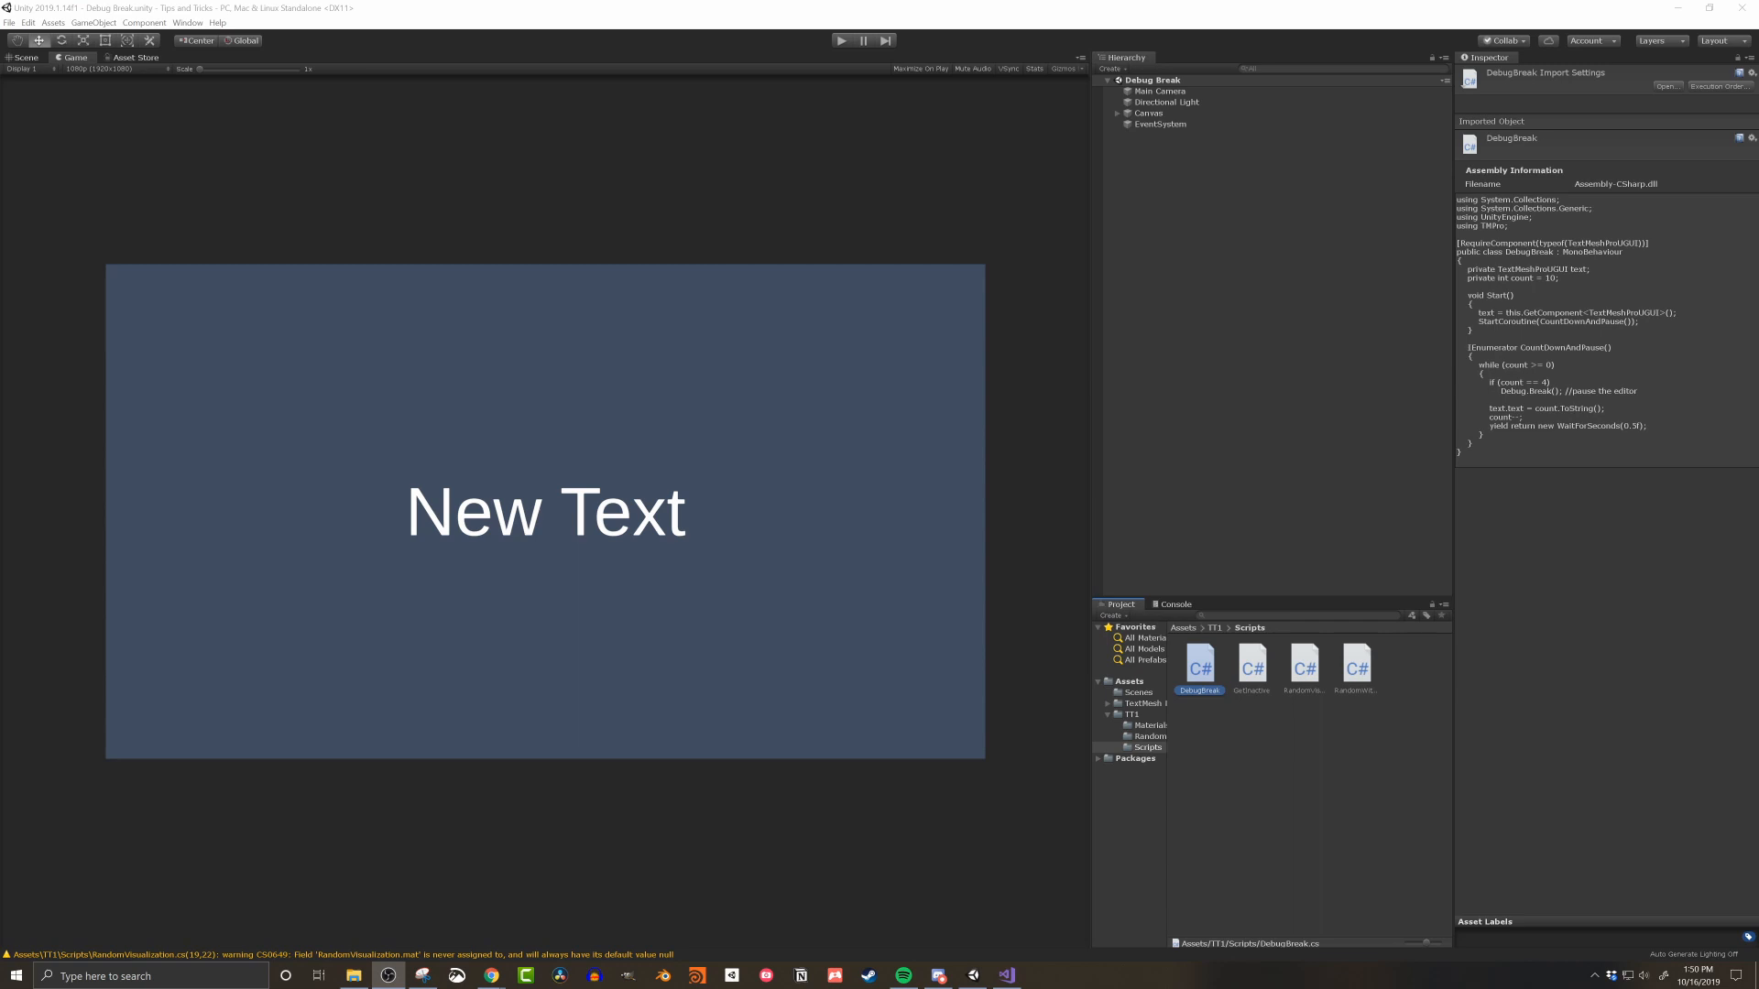
mouse_move(636, 143)
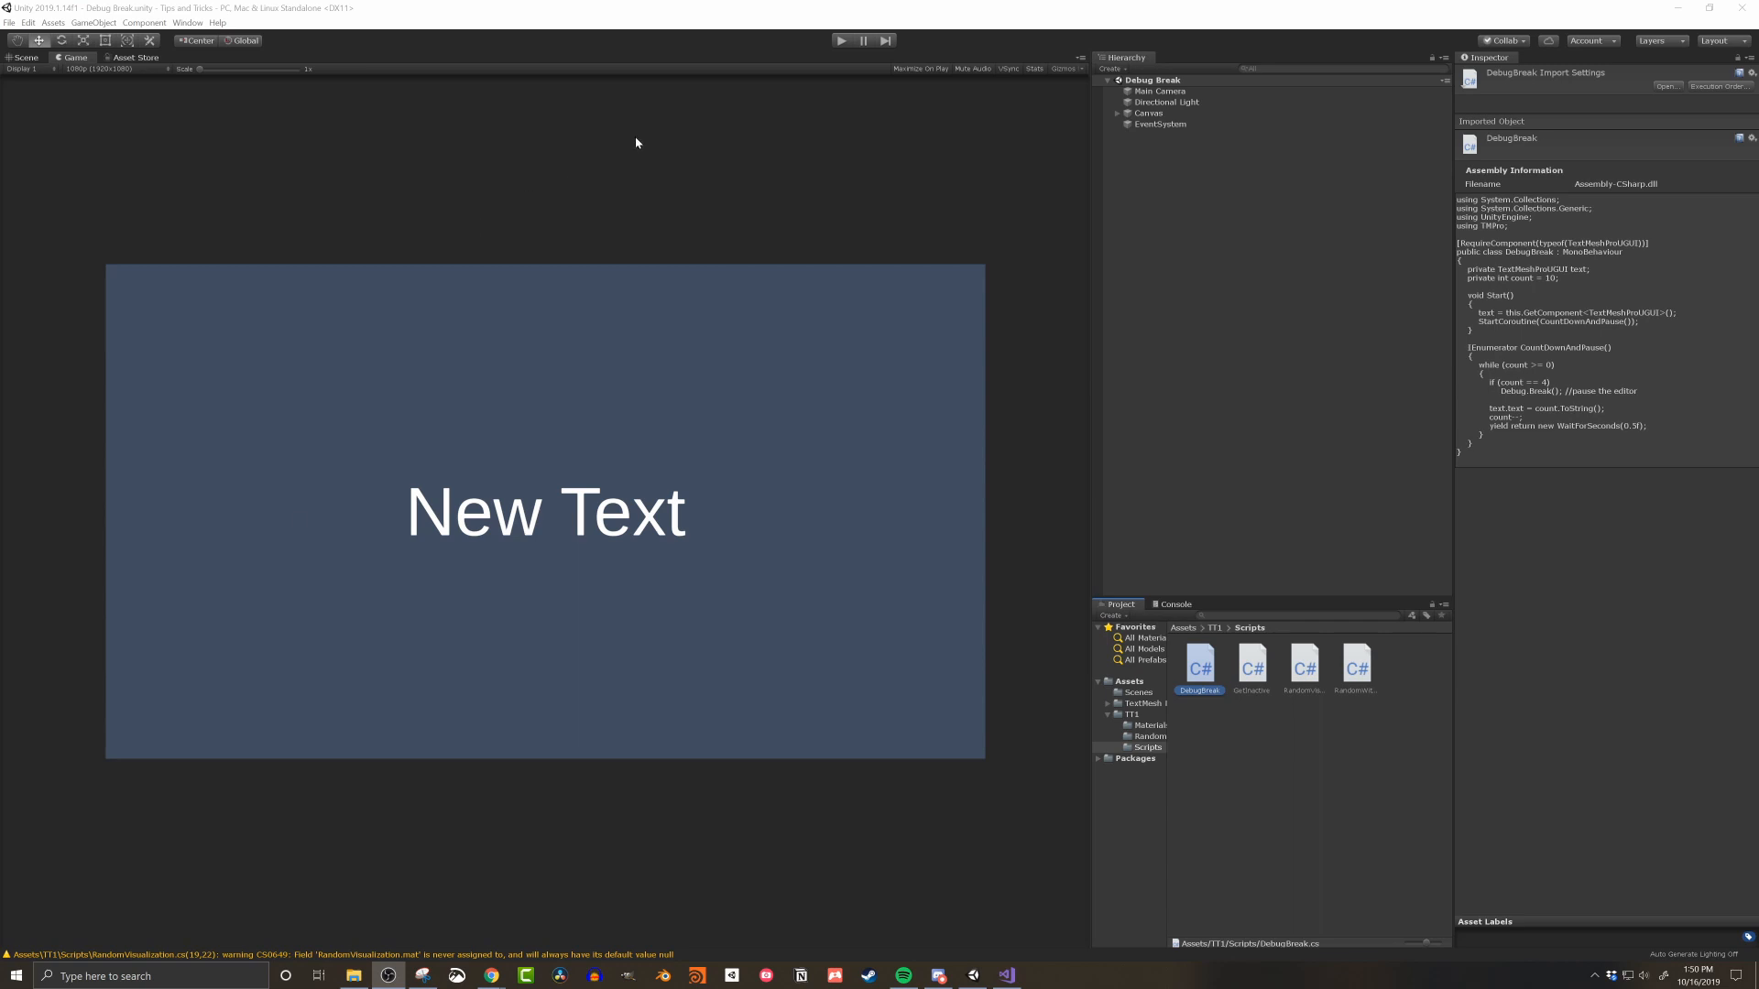
mouse_move(771, 76)
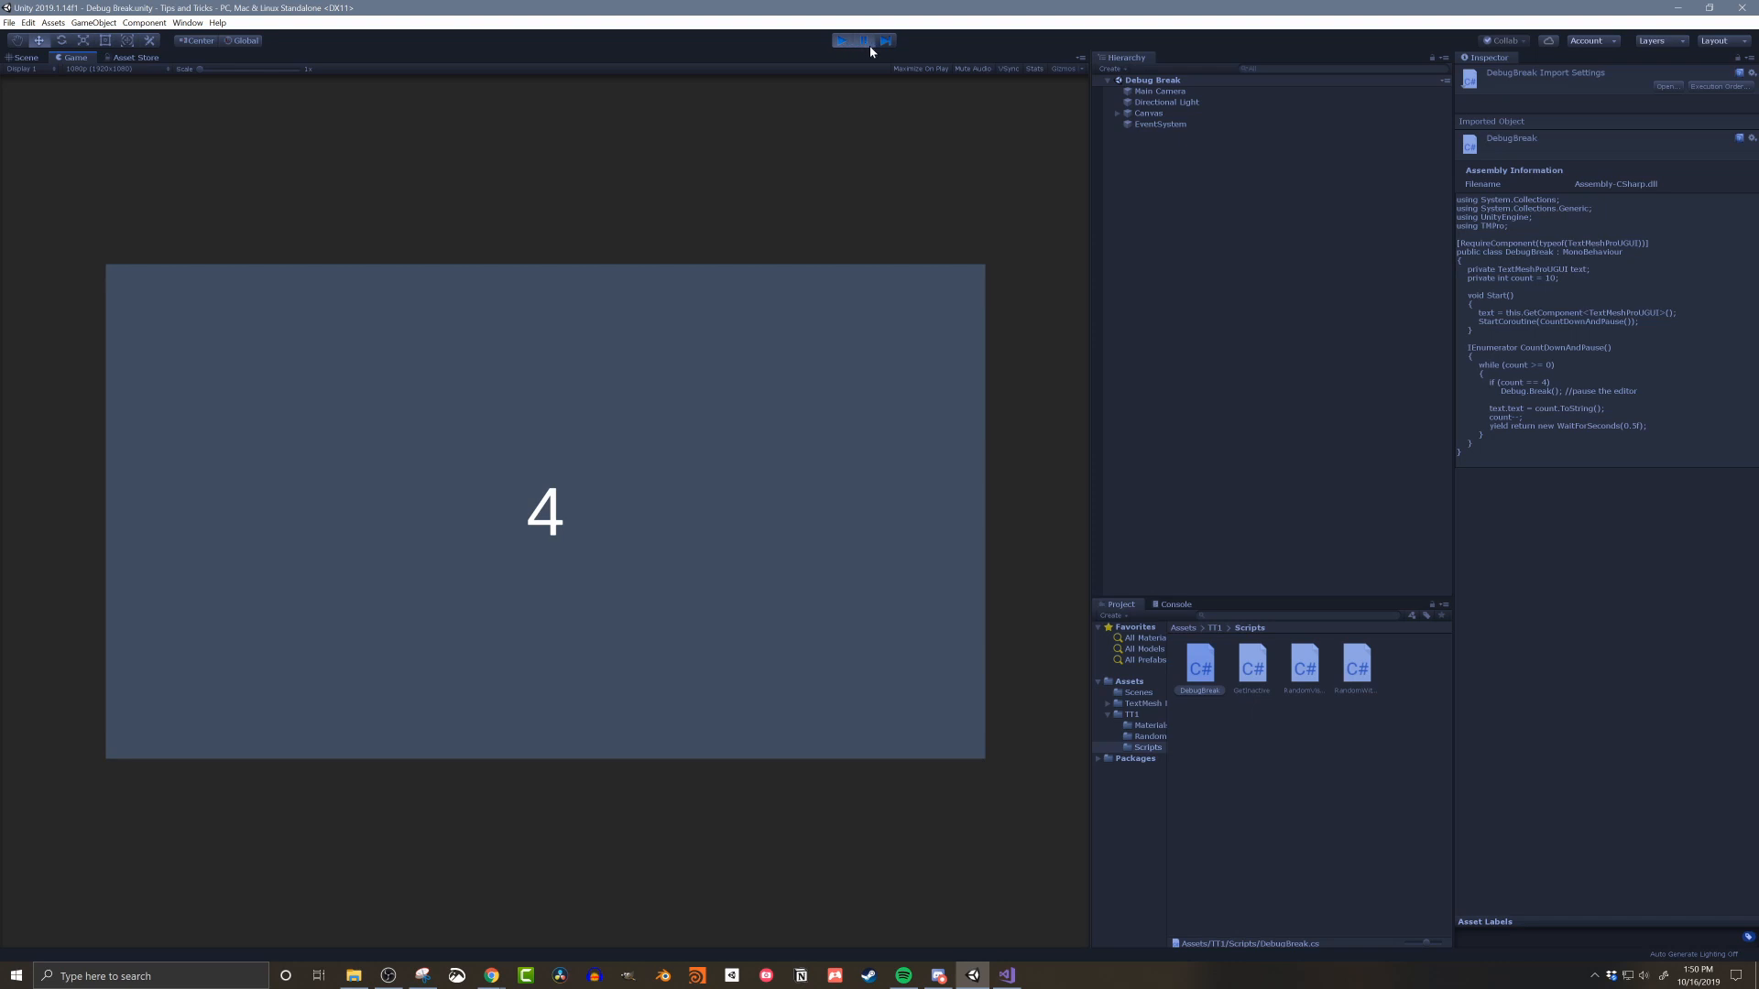
Step: Resume the Debug Break scene after Debug.Break() paused the countdown at 4
click(864, 40)
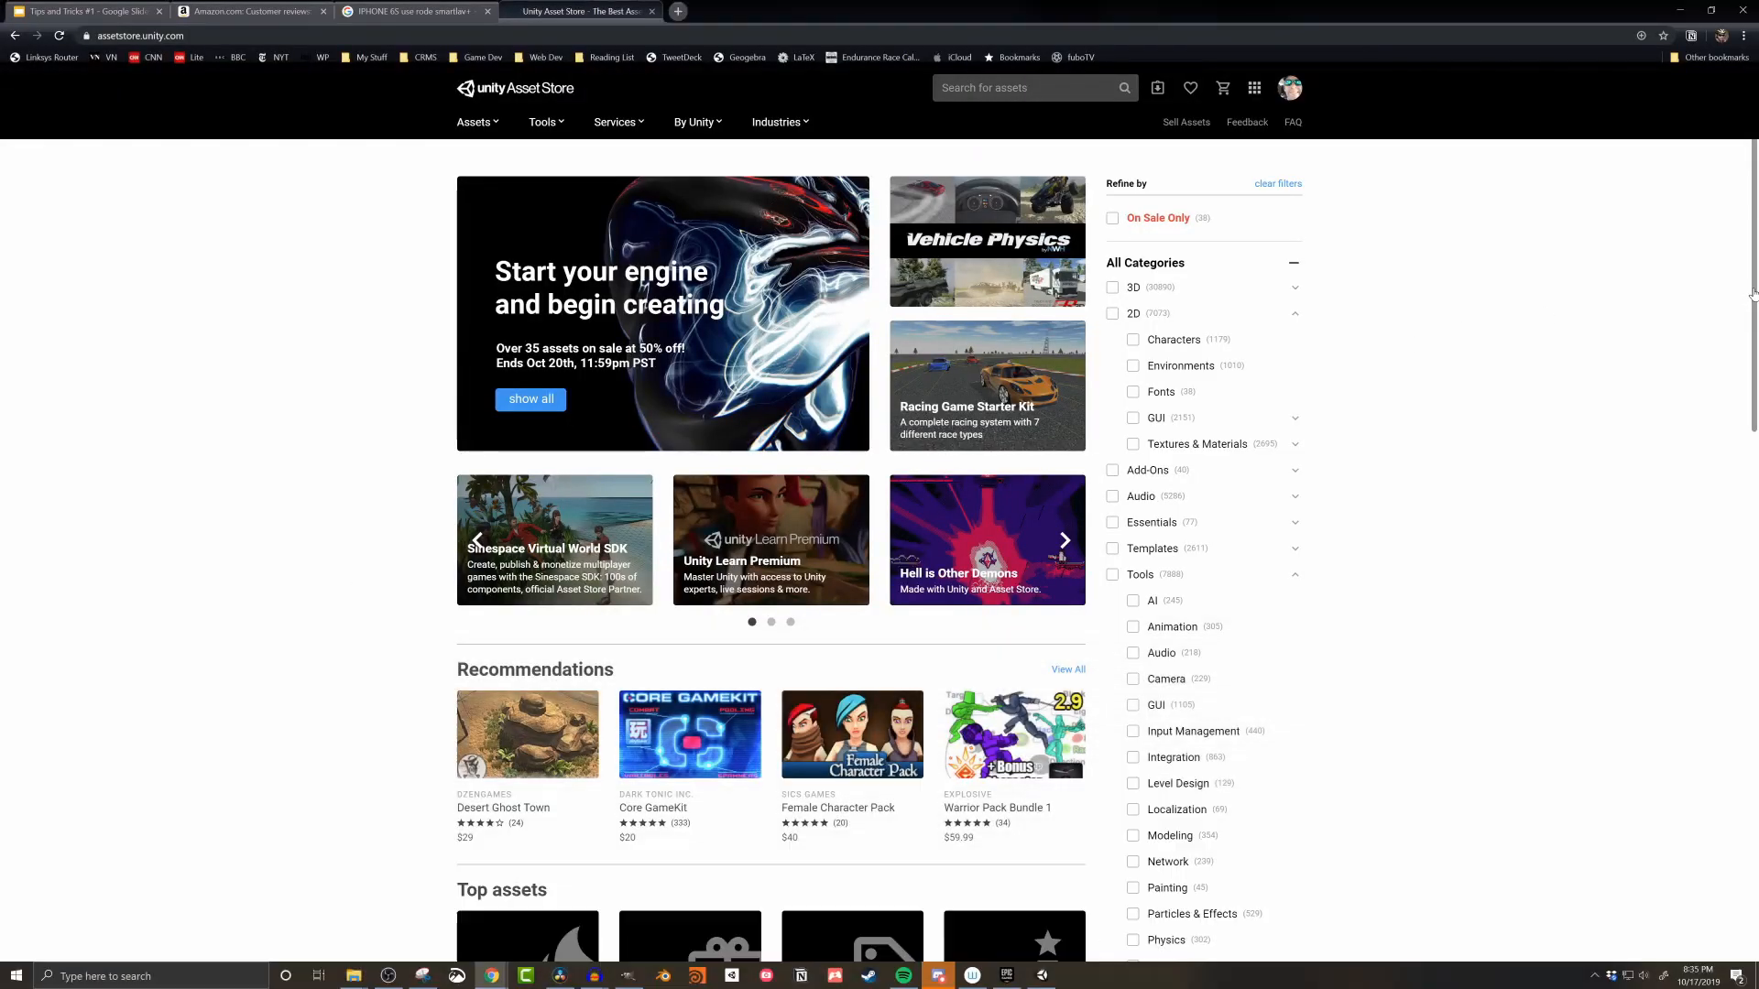
Step: Scroll the Asset Store home page down to the Top assets and Featured assets sections
scroll(down, 3)
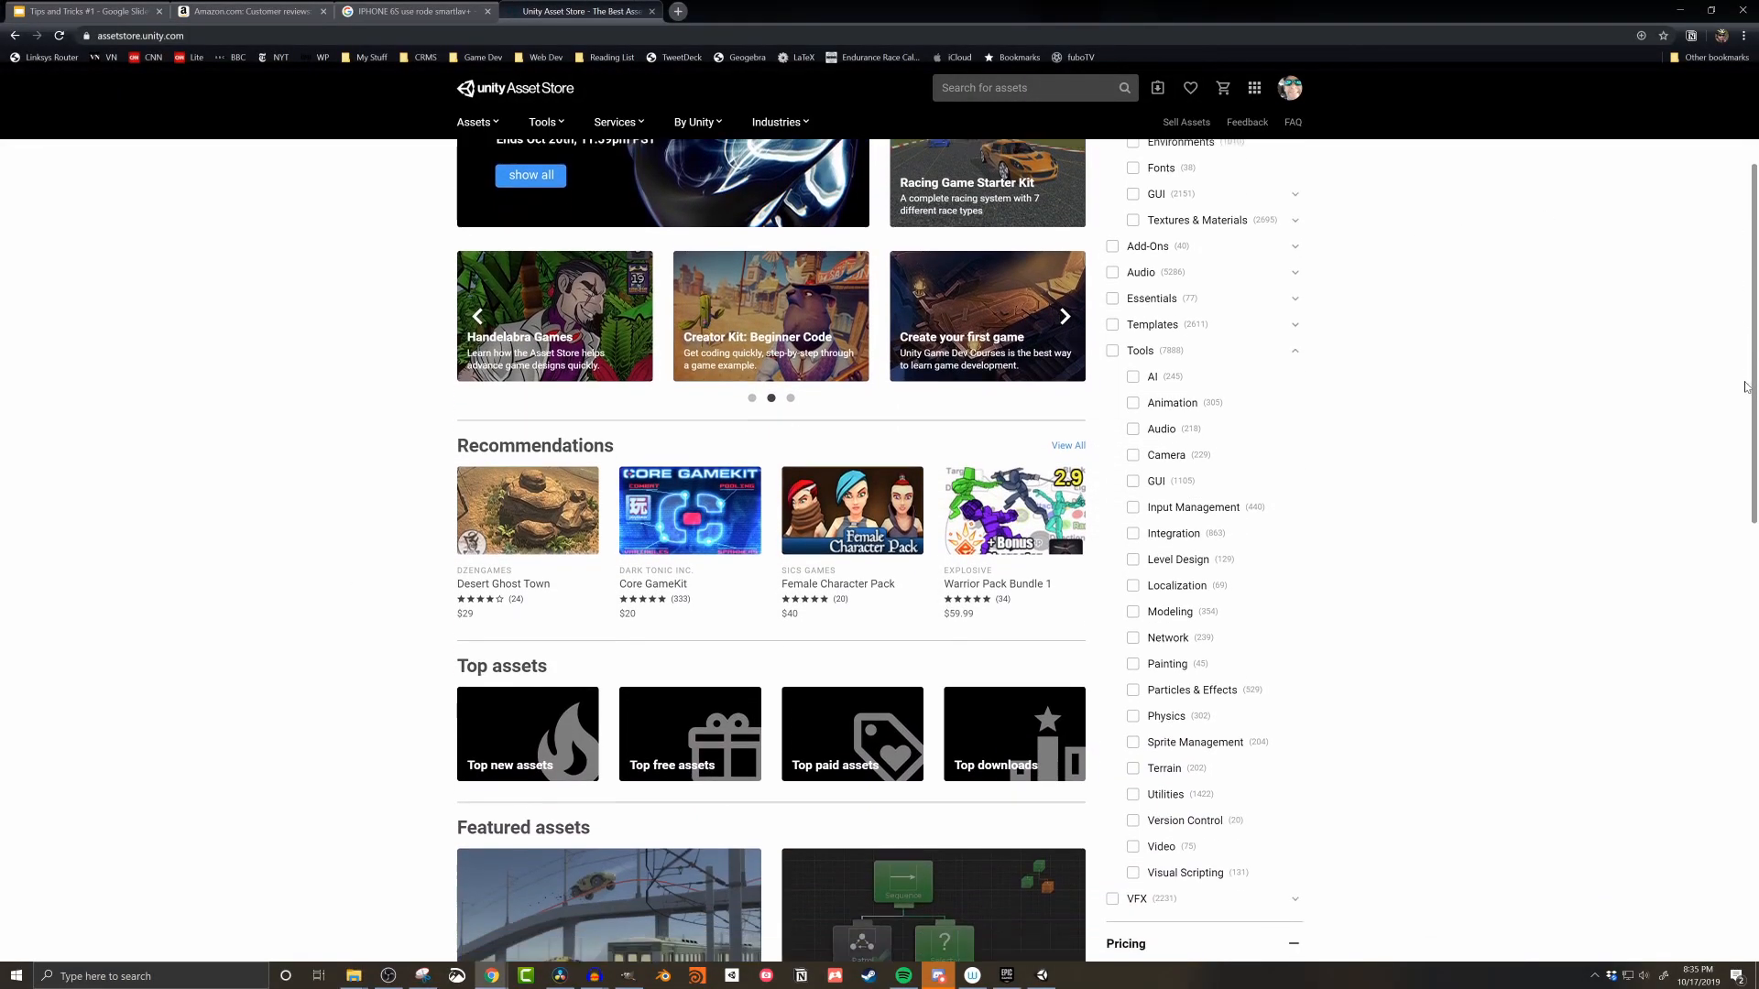
scroll(down, 3)
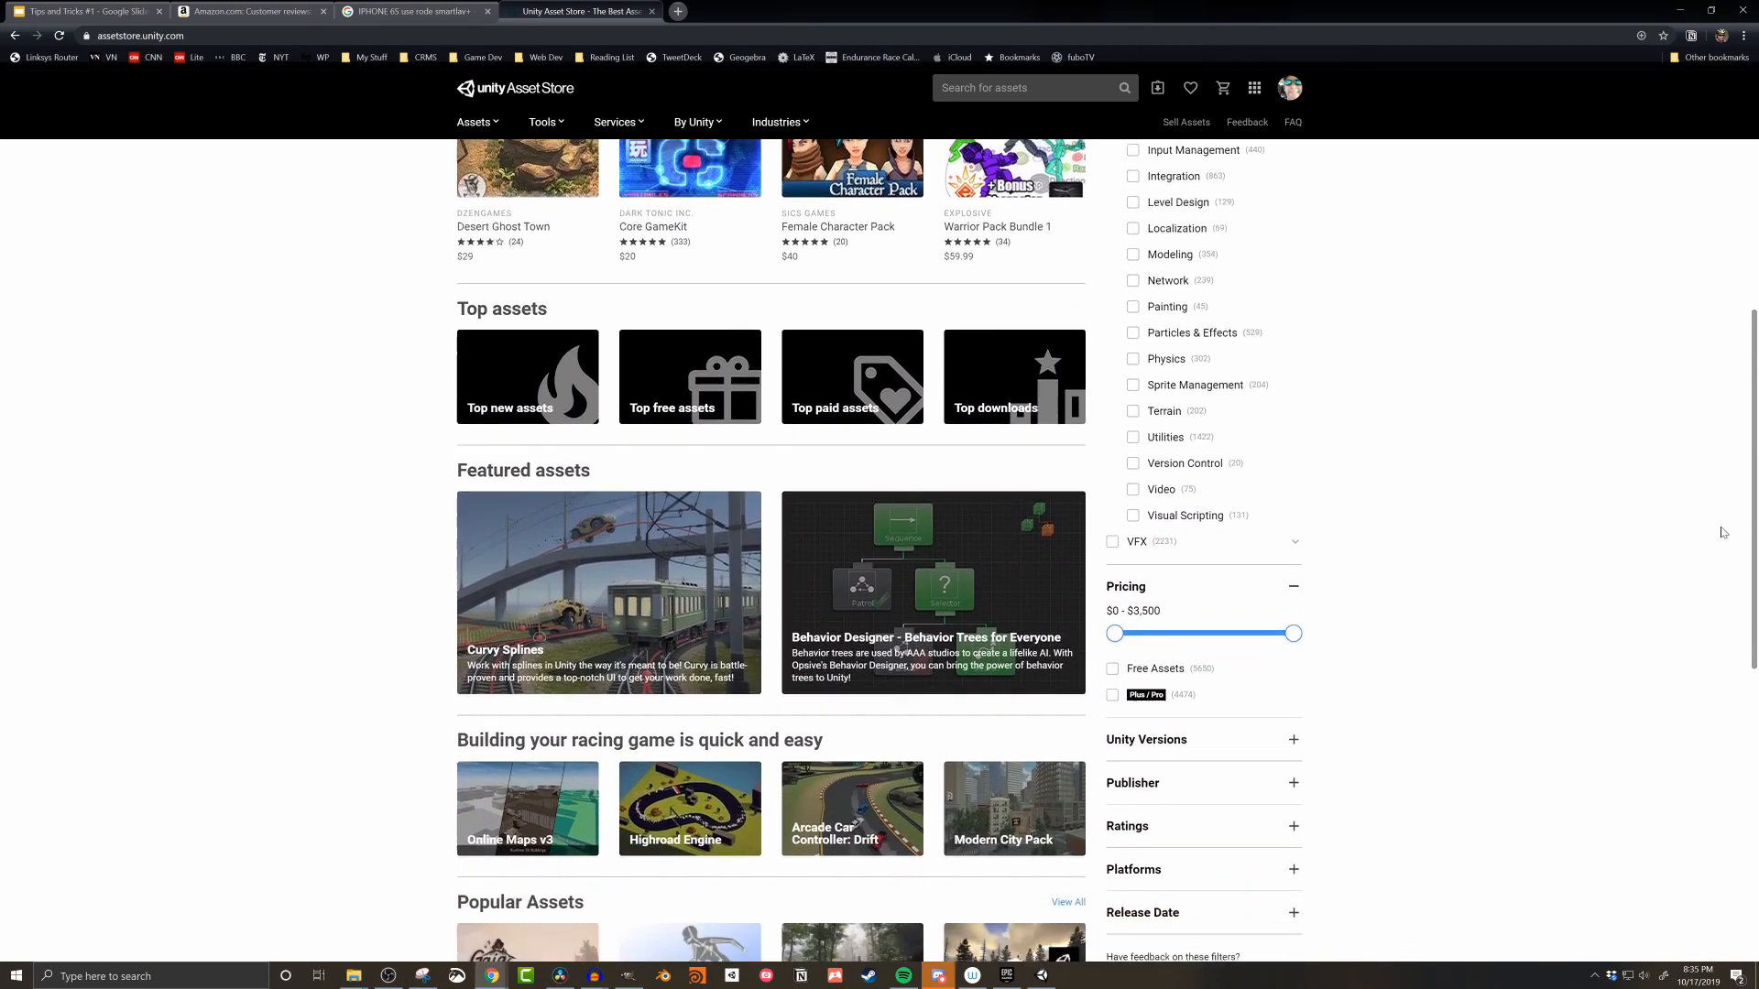
scroll(down, 3)
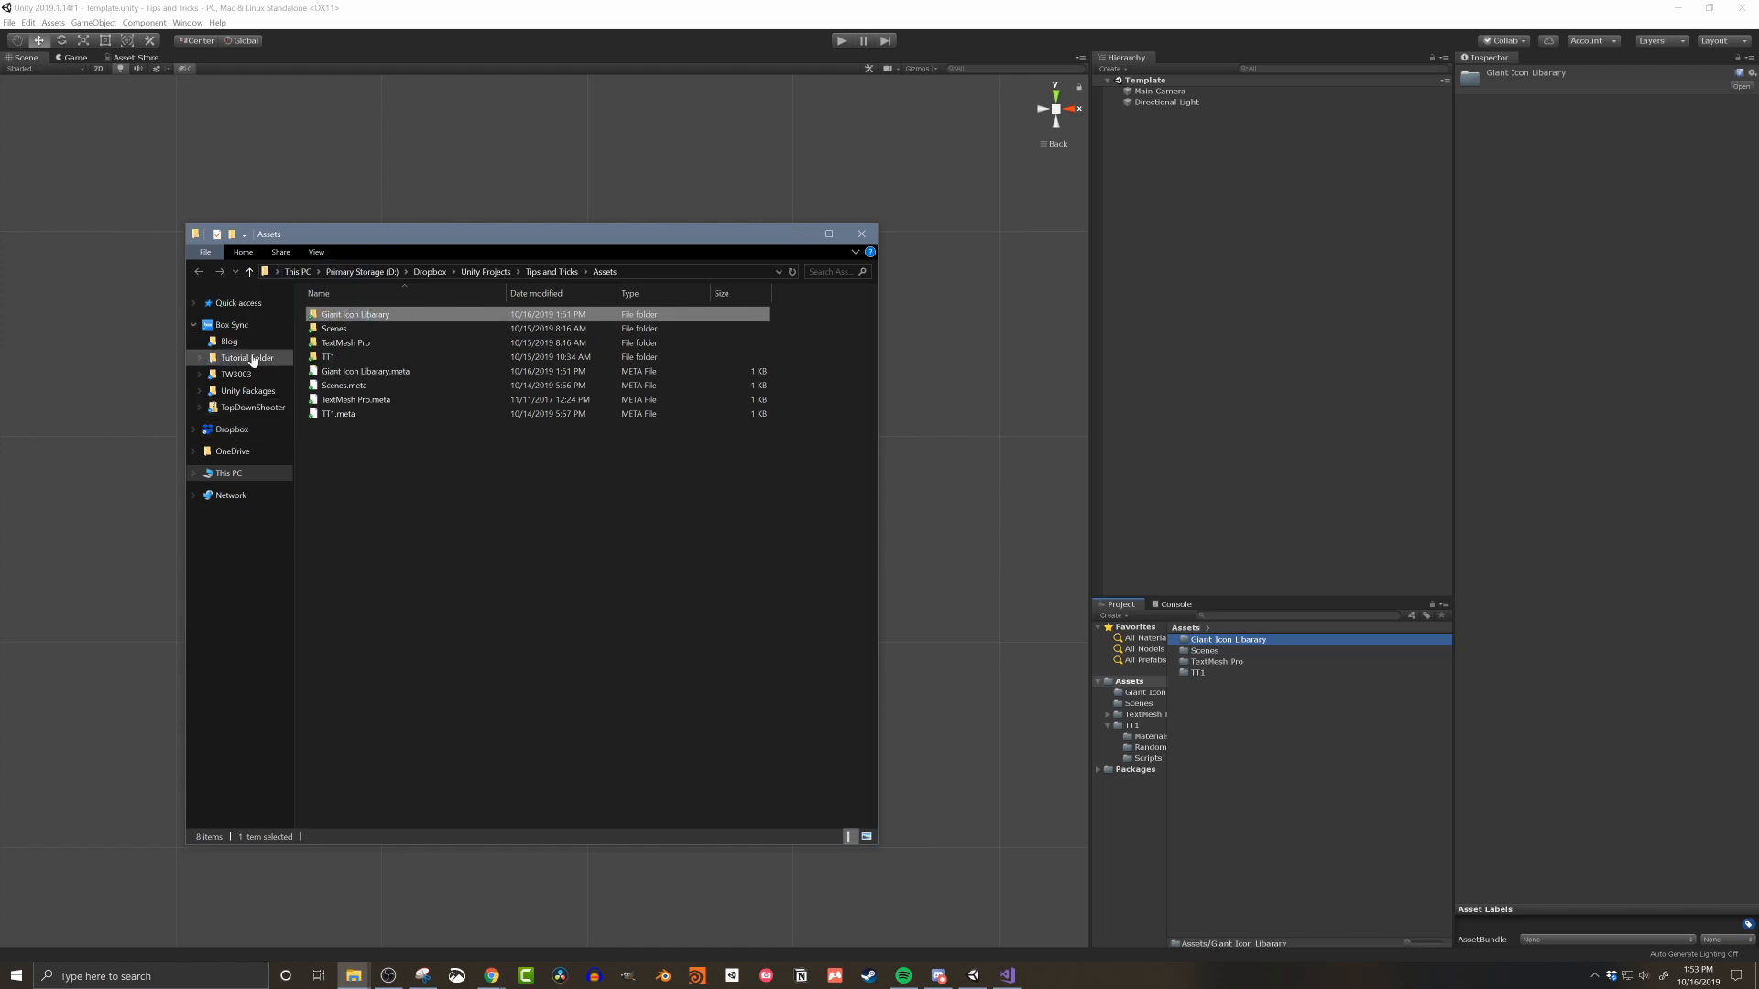
Step: Reveal the Giant Icon Library folder inside the project's Assets folder in File Explorer
click(246, 356)
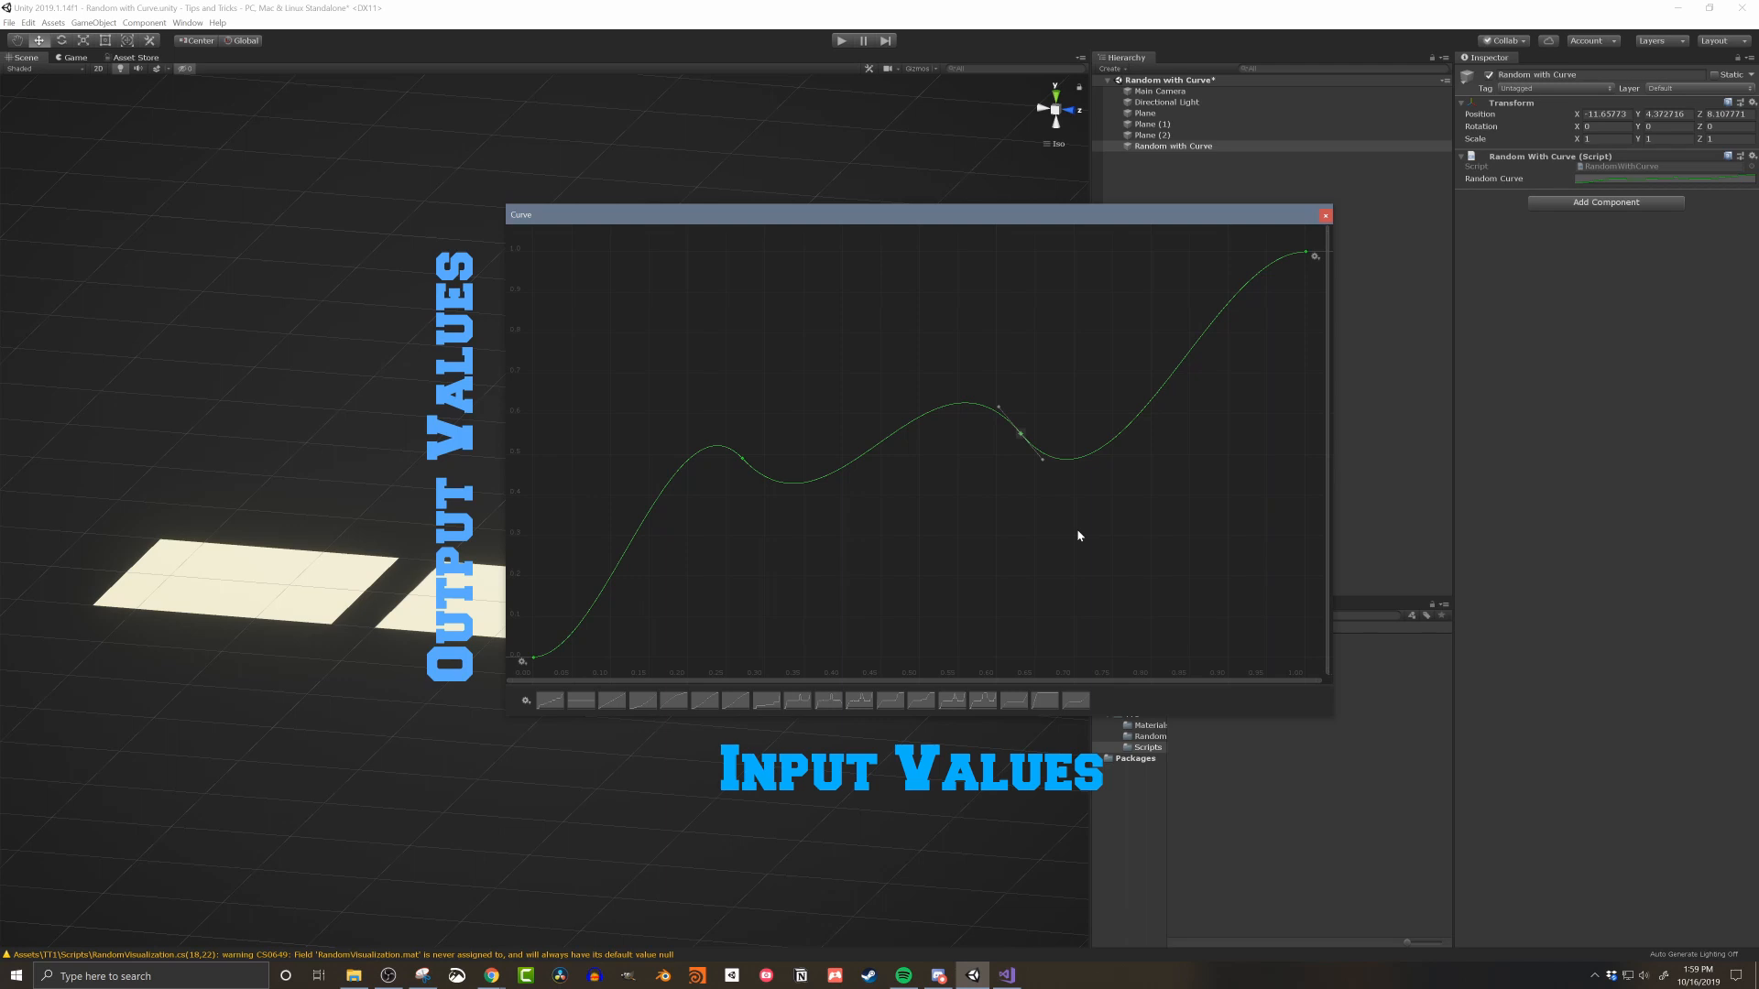
Step: Show the Random With Curve object's wavy Random Curve mapping input to output values
click(1151, 124)
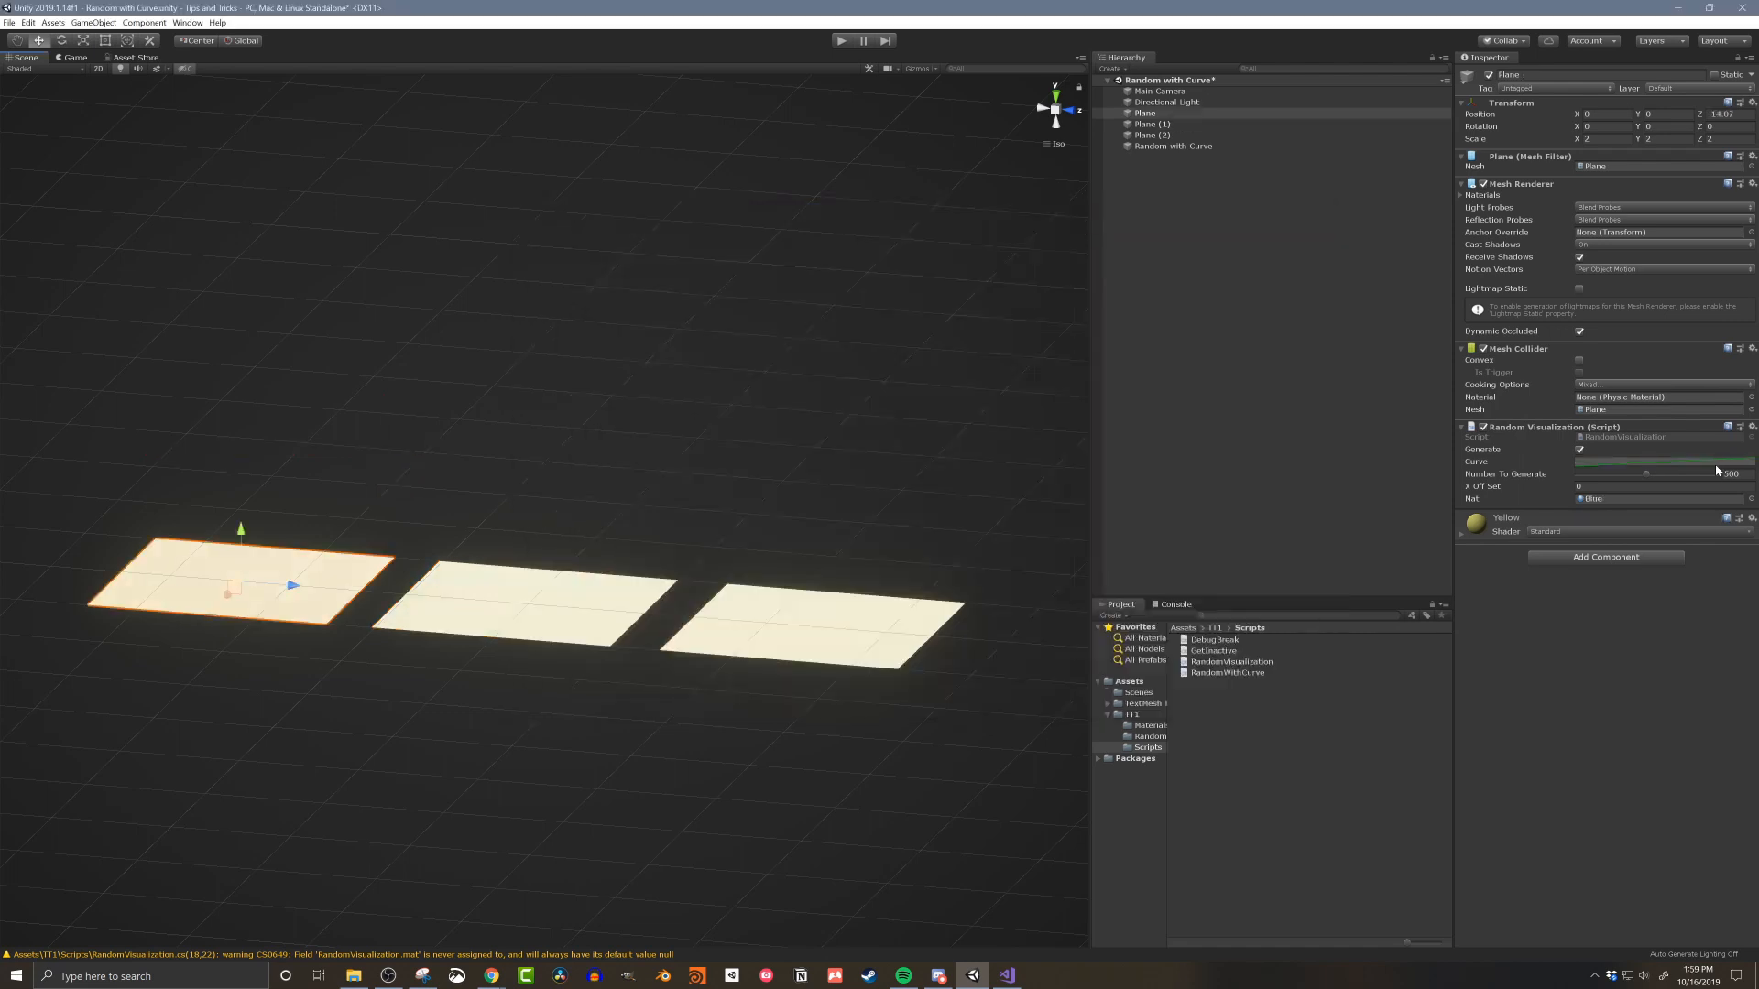
Step: Adjust Number To Generate on the planes' Random Visualization, the third plane making 500 Purple points
click(1660, 461)
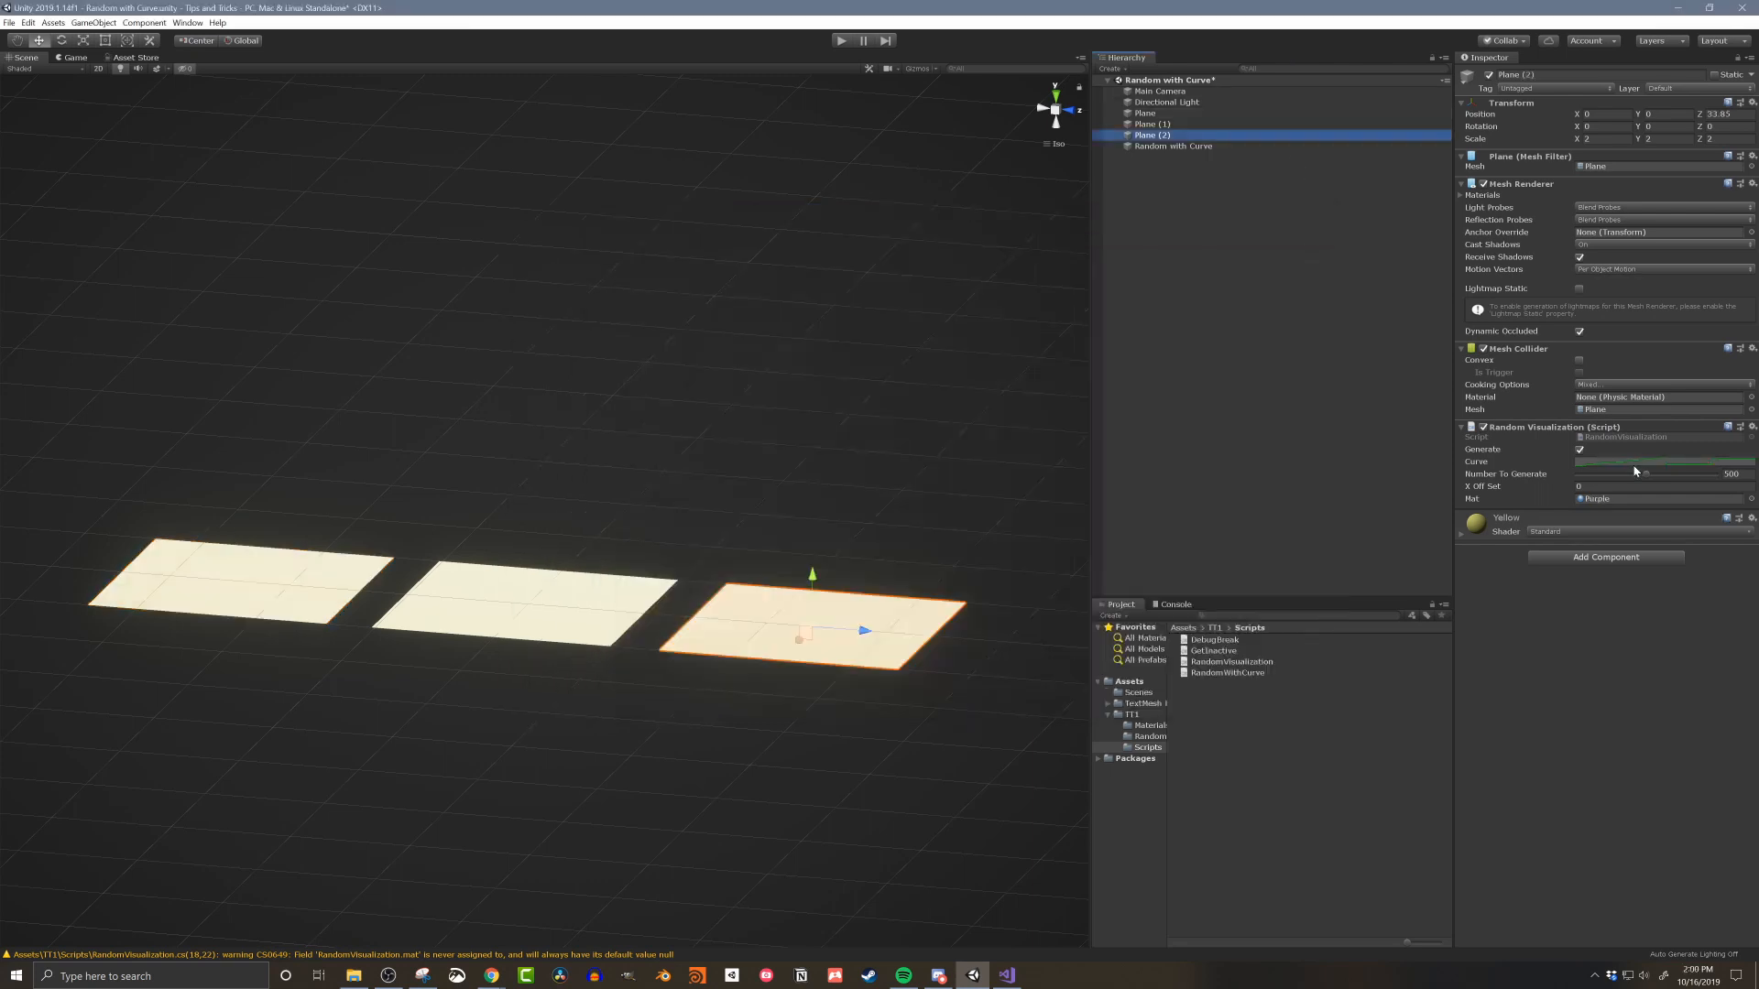
click(1660, 461)
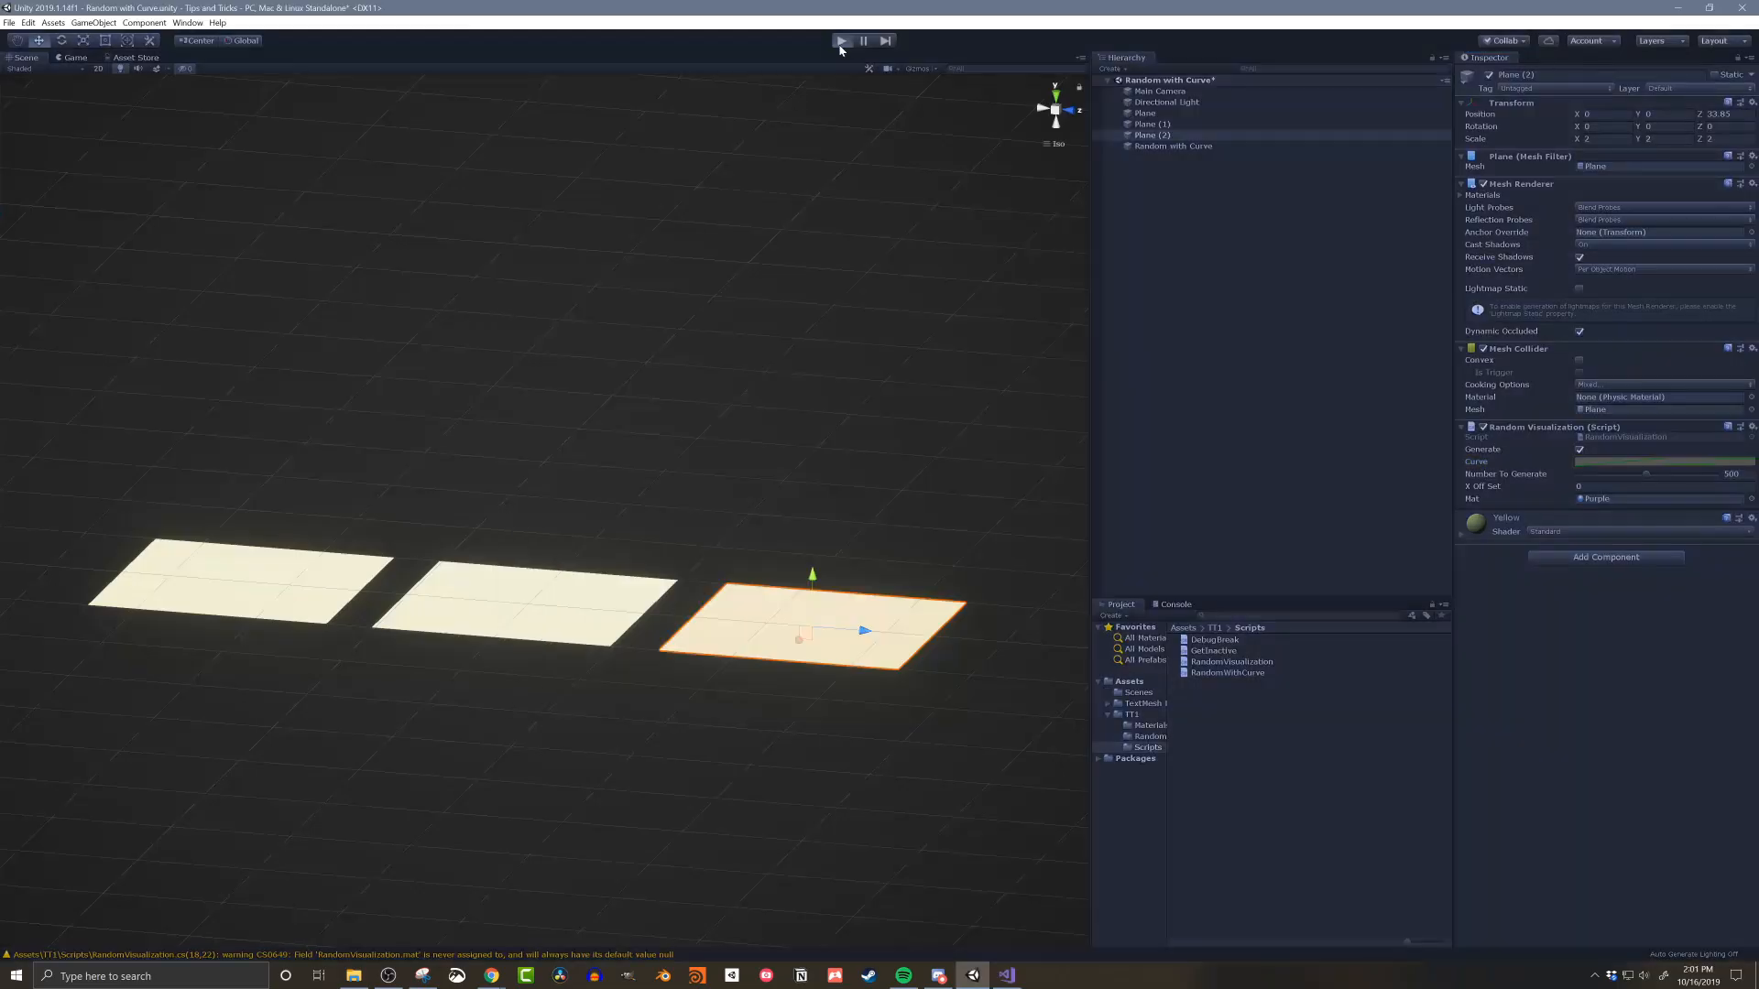
Step: Play the scene so the planes generate their random point distributions
click(840, 40)
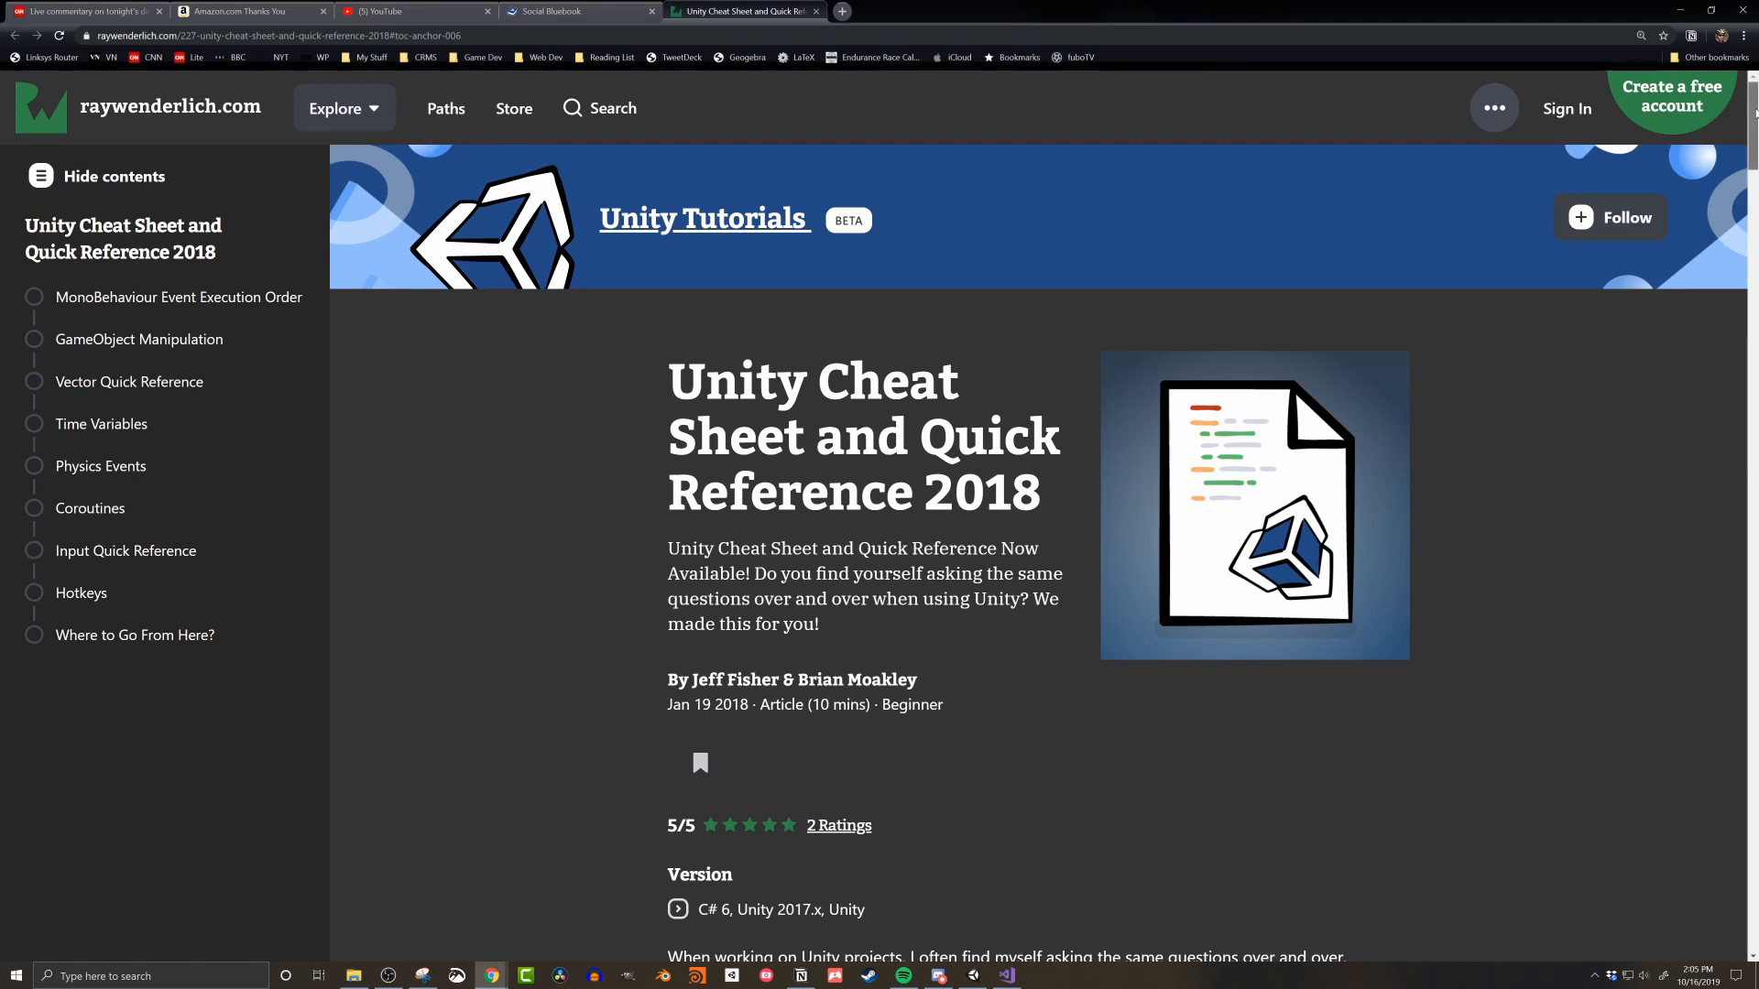
Step: Scroll the Unity Cheat Sheet 2018 article down through Input Quick Reference to the Hotkeys table
scroll(down, 3)
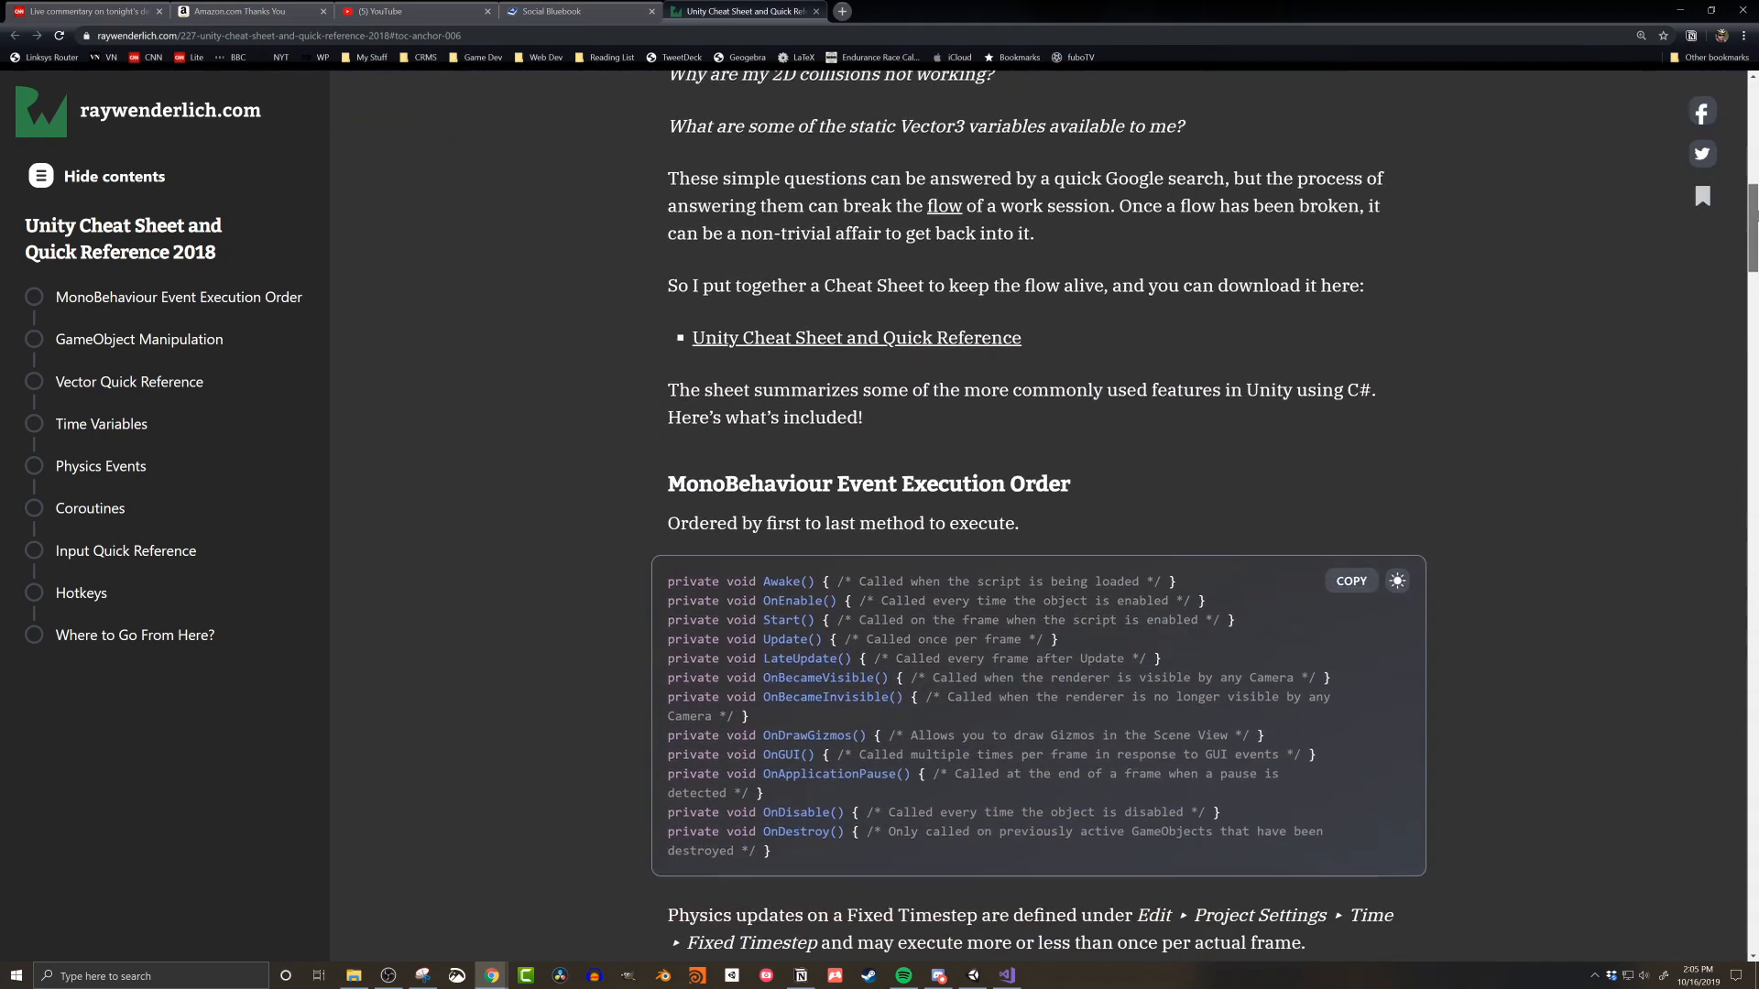
scroll(down, 3)
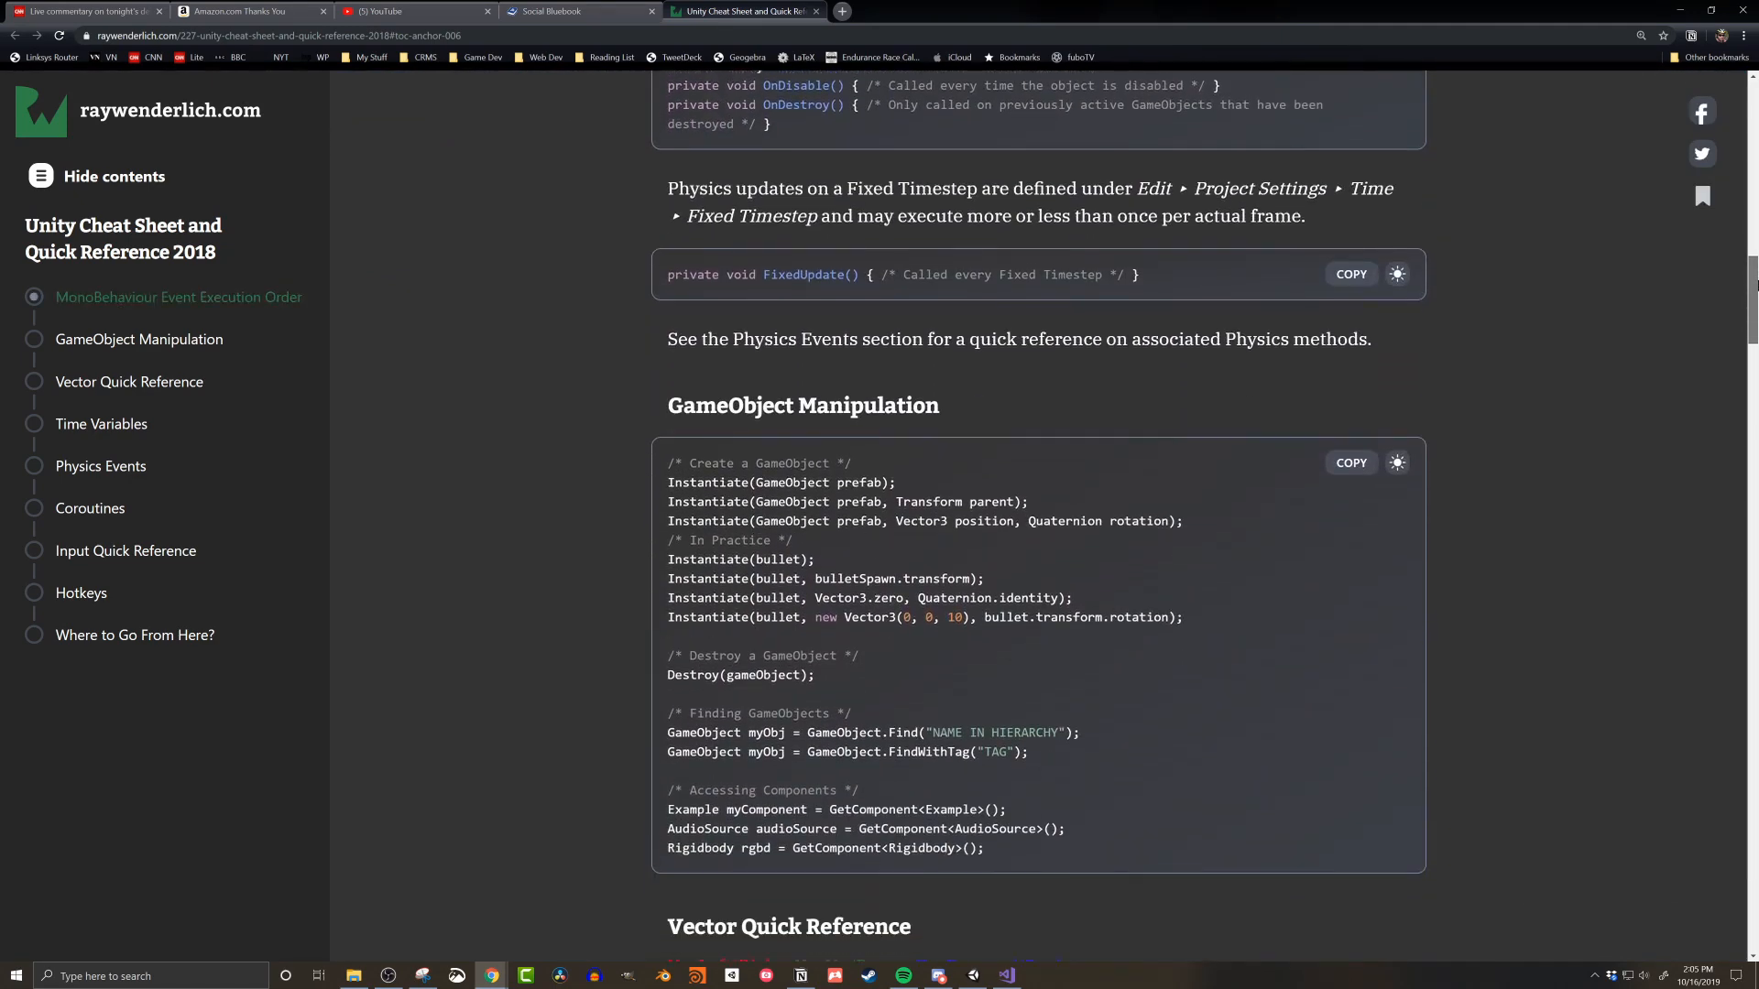
scroll(down, 3)
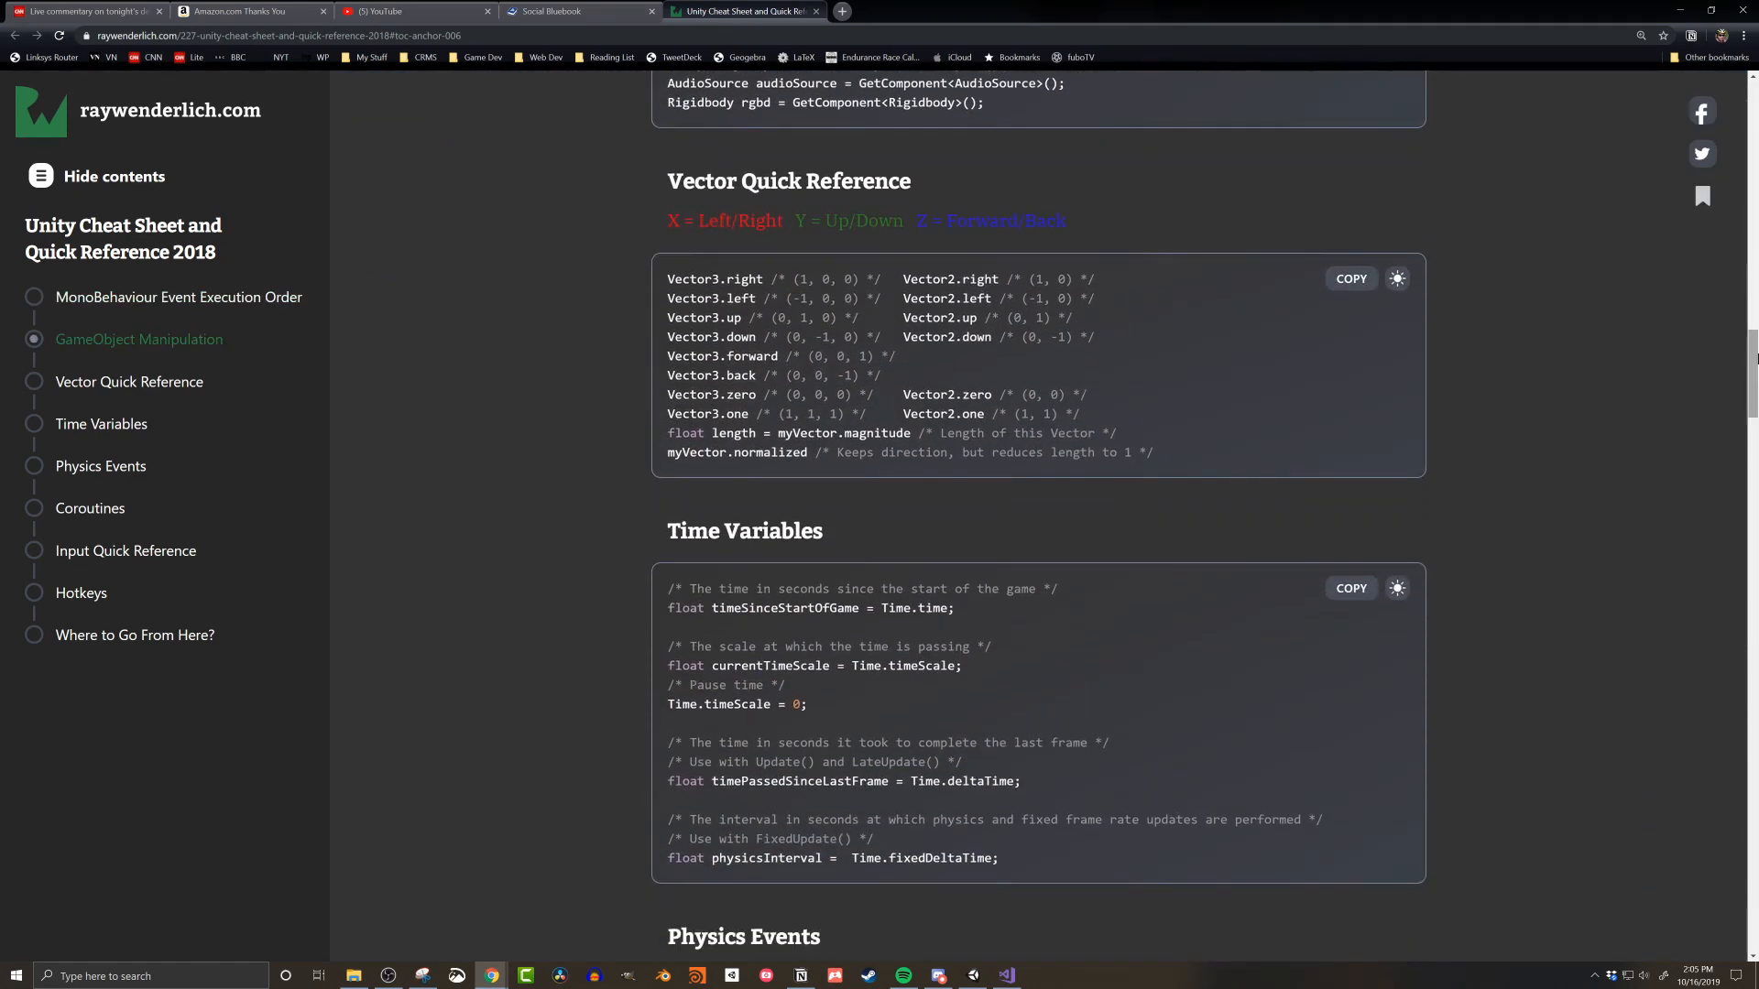
scroll(down, 3)
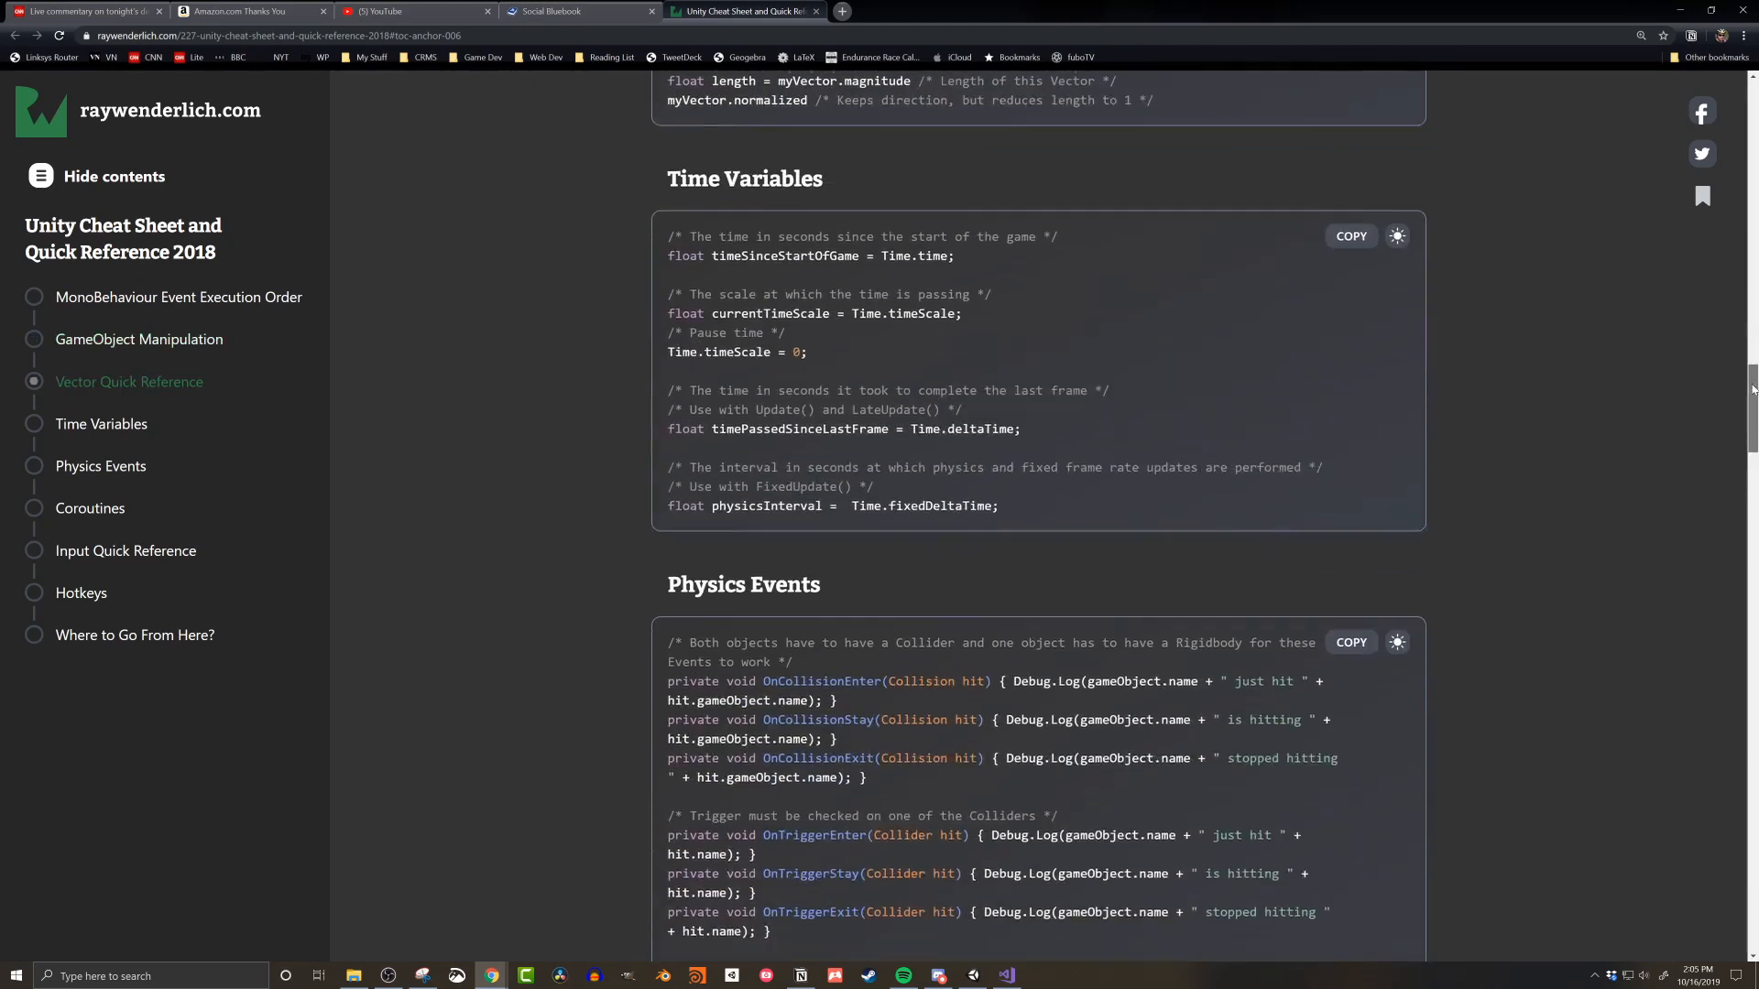
scroll(down, 3)
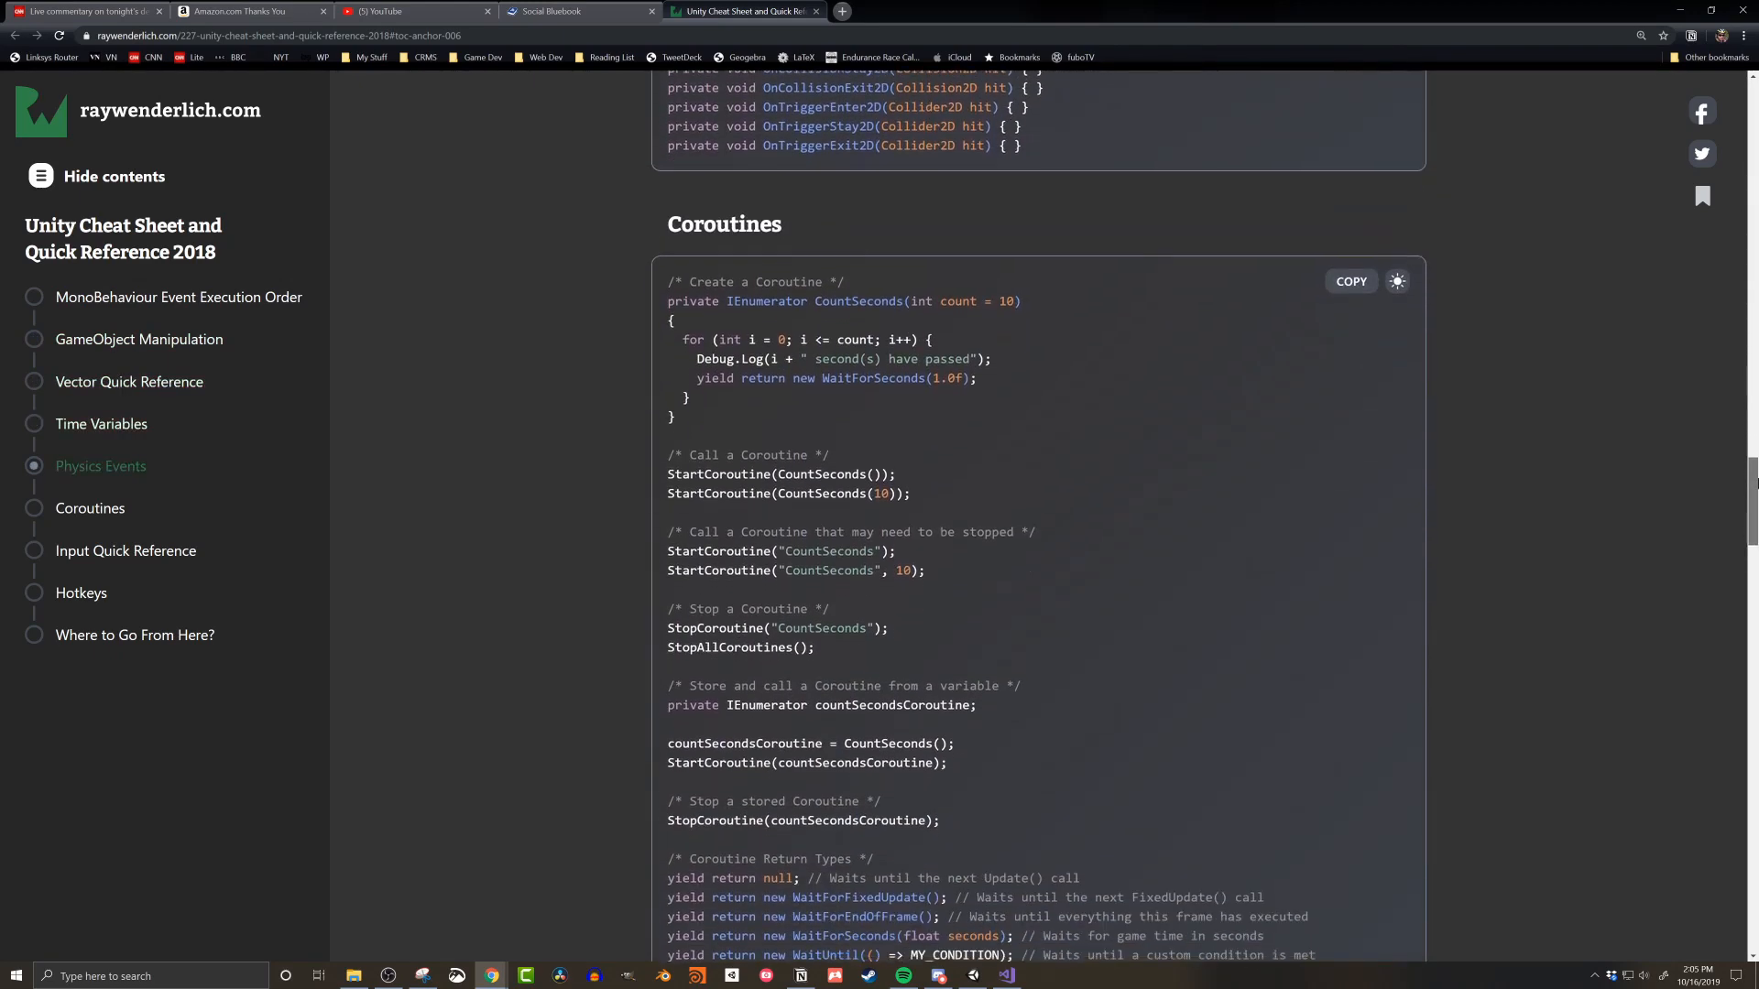
scroll(down, 3)
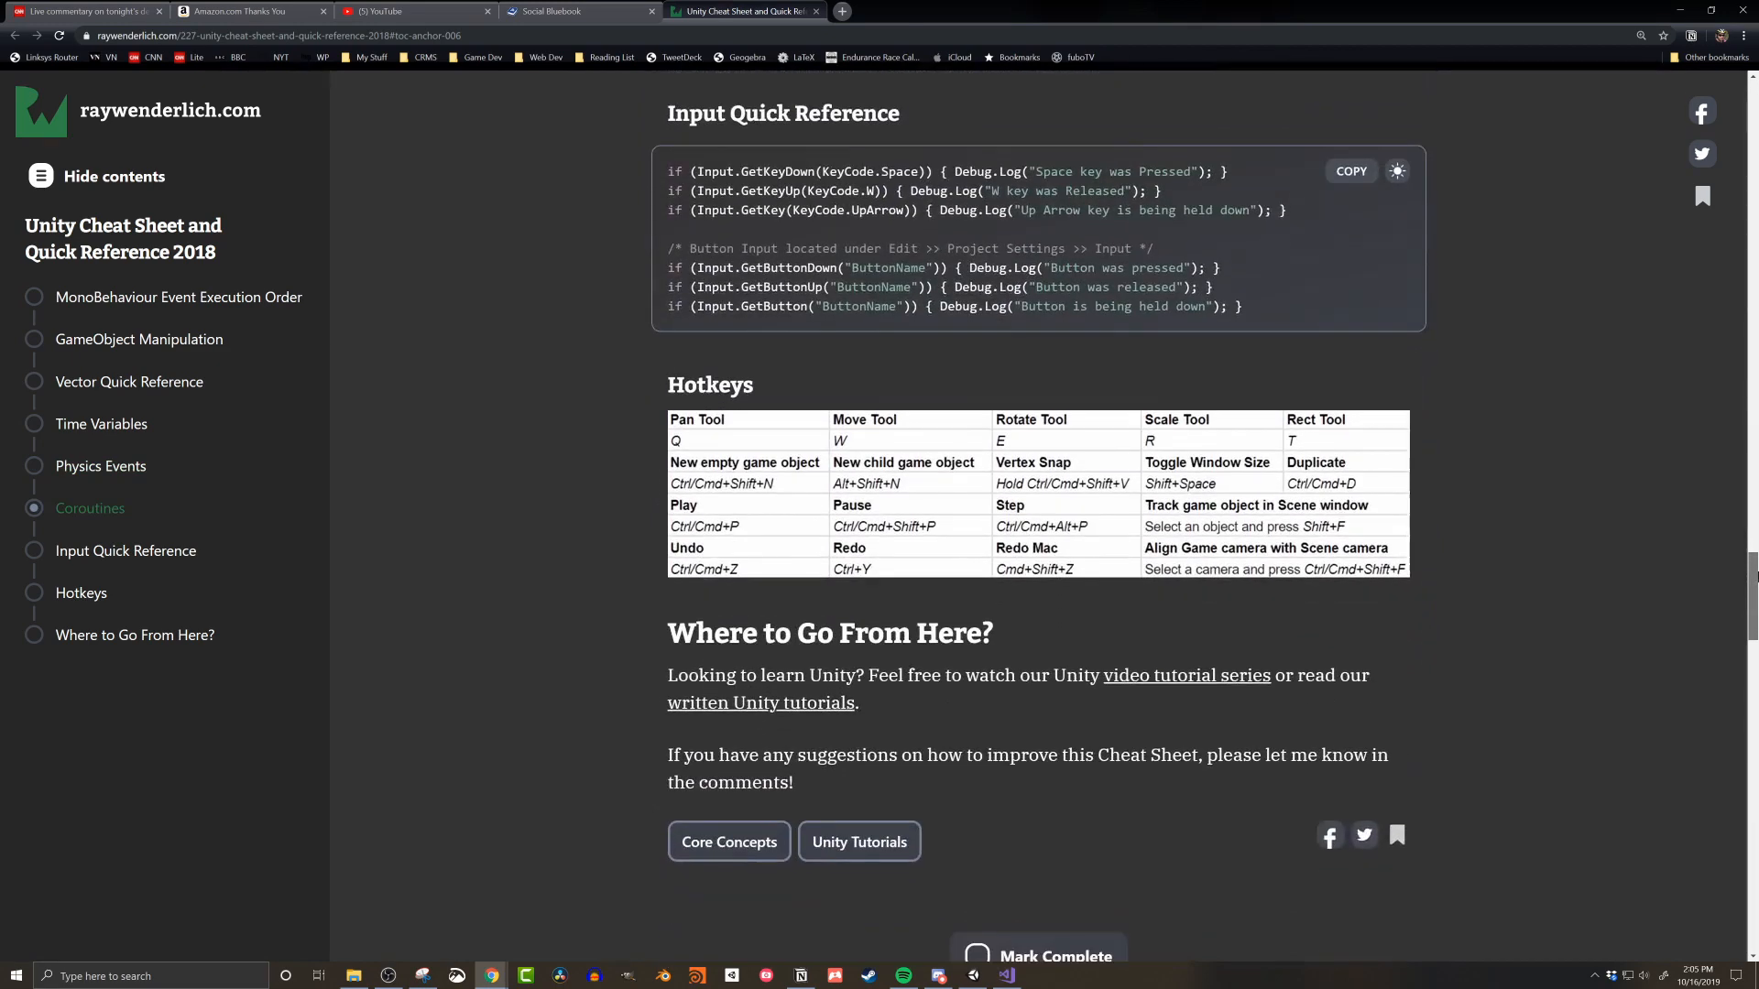